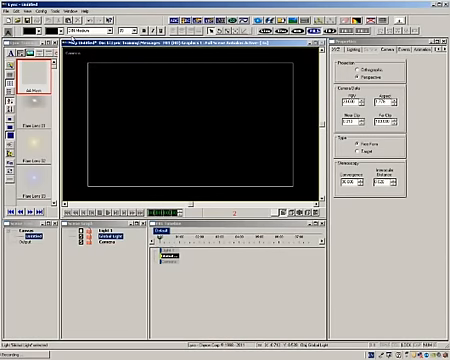
# - Add a Pixel object to the empty scene and jump to another properties page
pyautogui.click(45, 17)
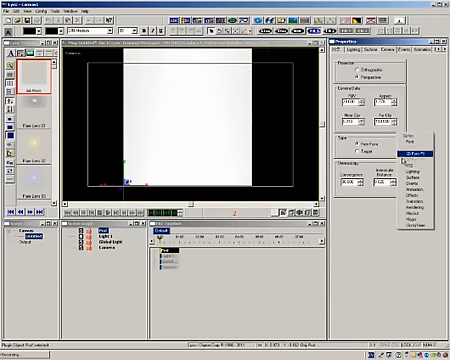
pyautogui.click(410, 152)
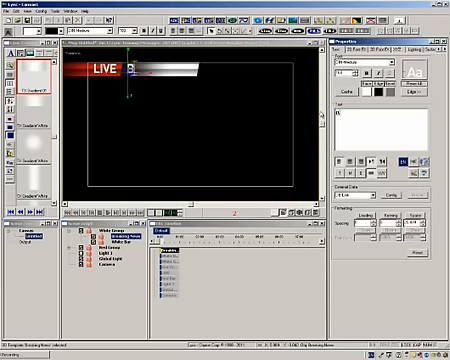
# - Type BREAKING NEWS as the Breaking News object's text
pyautogui.write('BREAKING NEWS')
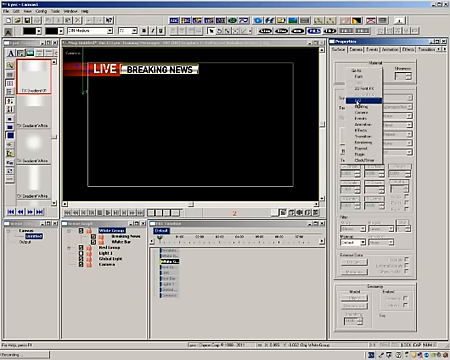
# - Jump to another page of object properties via the Go to menu
pyautogui.click(345, 47)
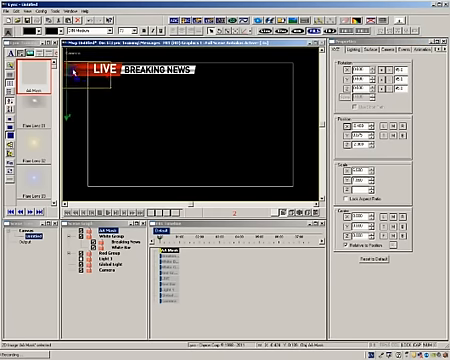
# - Set the Ad Mask to mask both Breaking News and the White Bar
pyautogui.rightClick(90, 75)
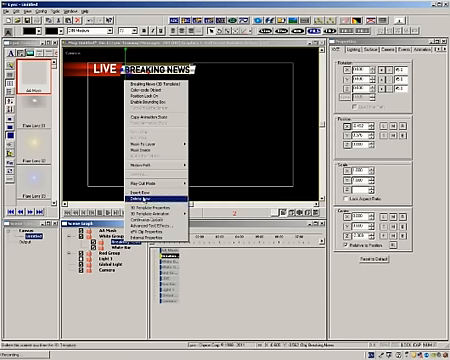
pyautogui.click(140, 201)
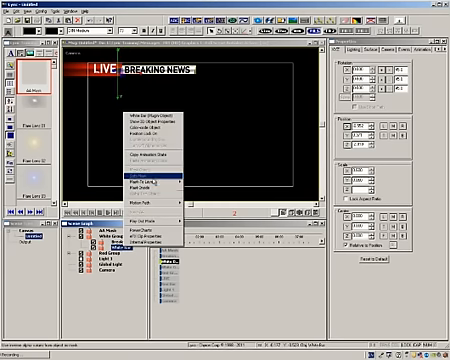
pyautogui.click(145, 175)
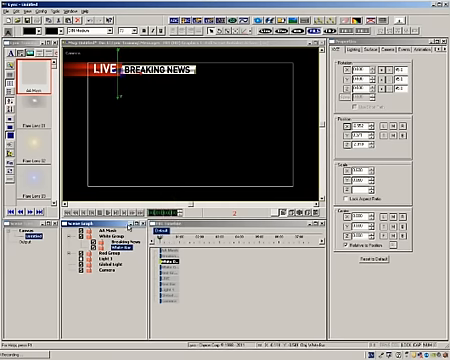